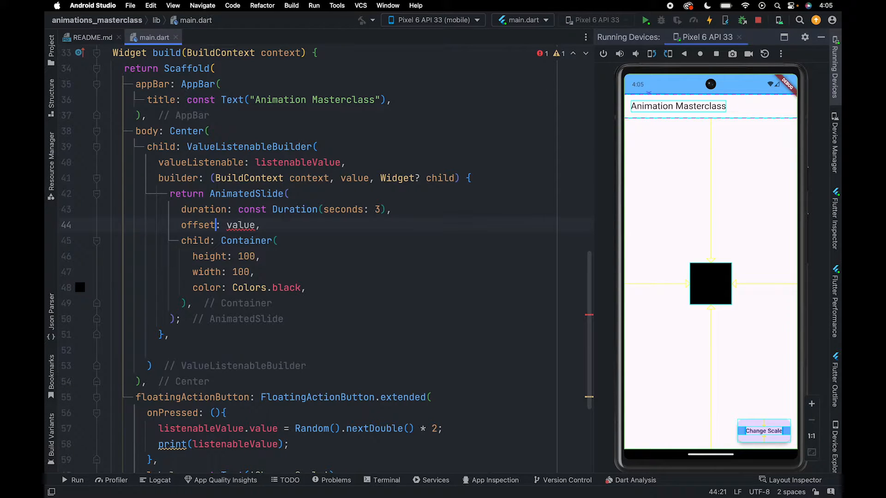
# - Have onPressed assign Offset(0,1) to the notifier in place of the random doubled value
pyautogui.scroll(3)
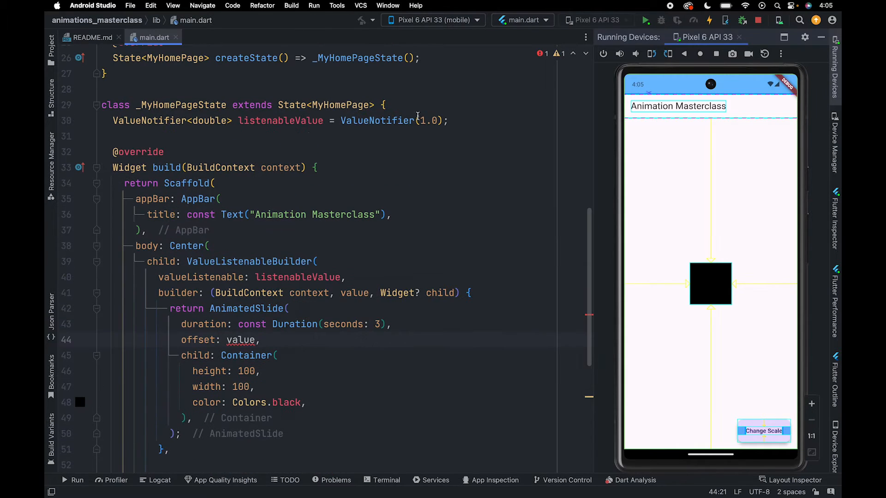
pyautogui.write('Of')
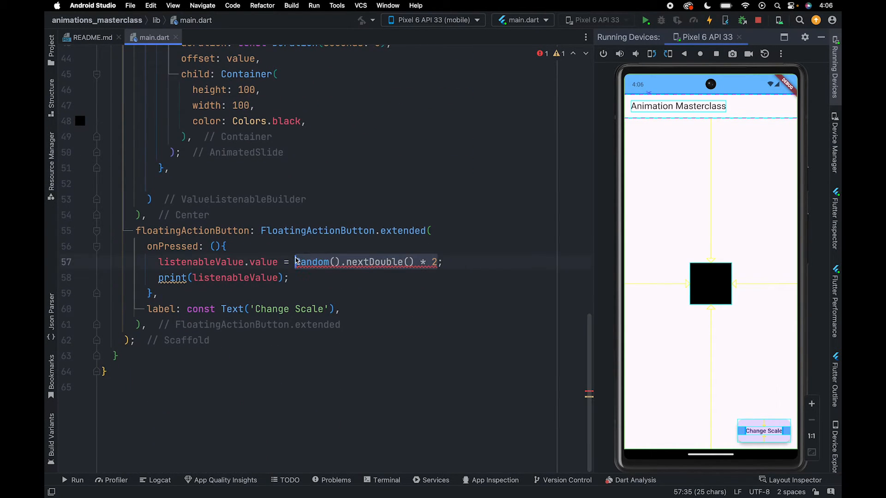
pyautogui.write('Offset(')
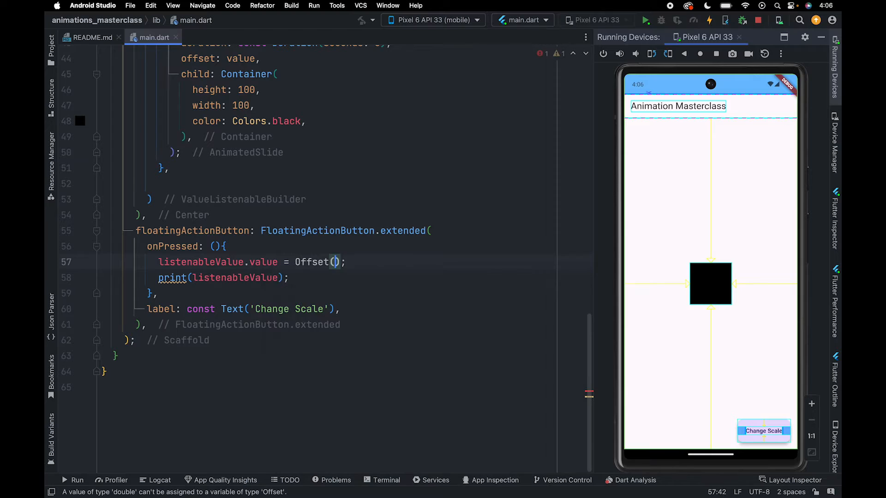
pyautogui.write('0,')
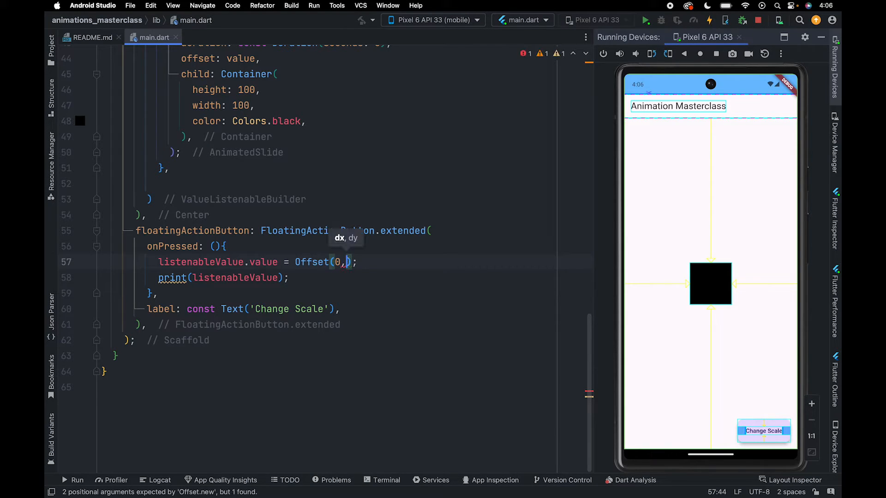
pyautogui.write('1')
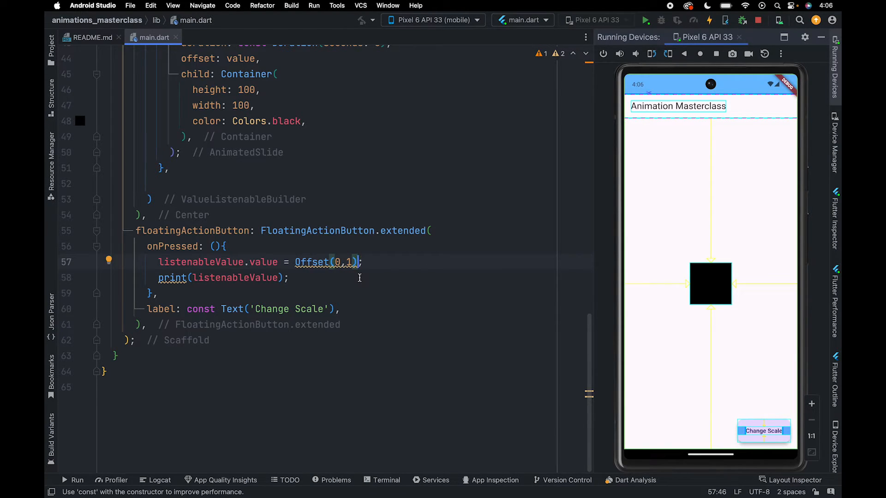
# - Press Change Scale on the emulator so the black square slides down by its height
pyautogui.click(387, 253)
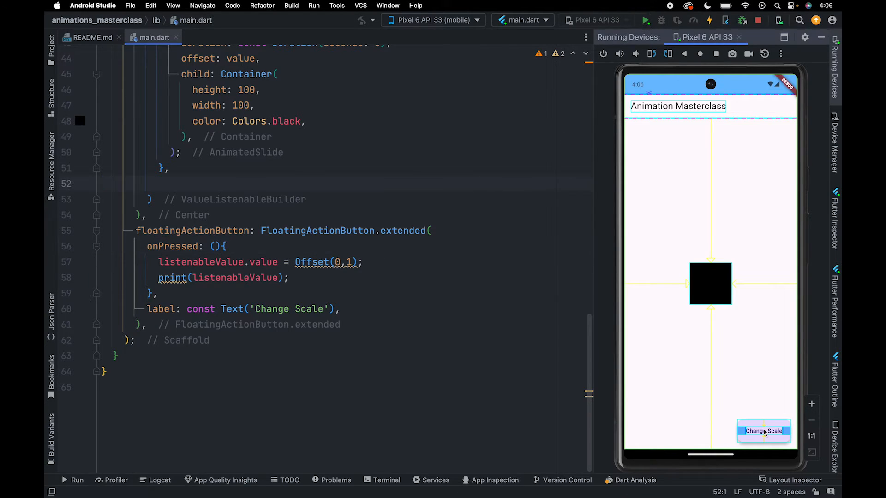
pyautogui.click(764, 431)
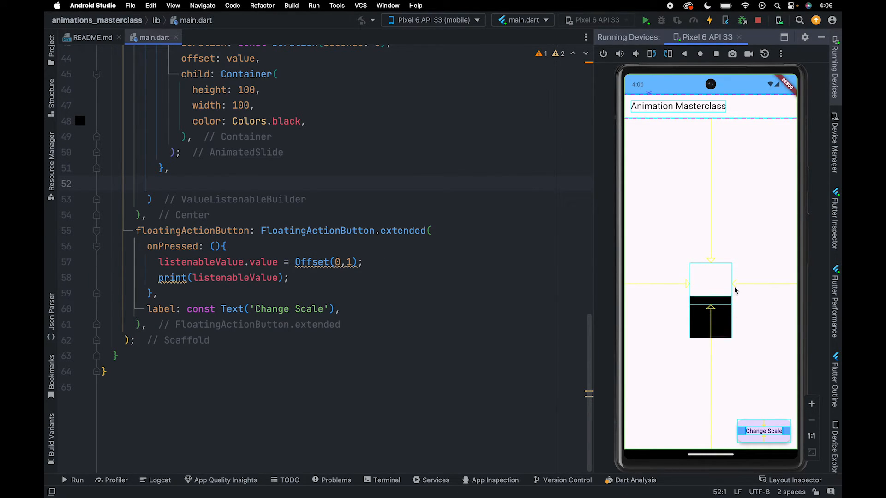